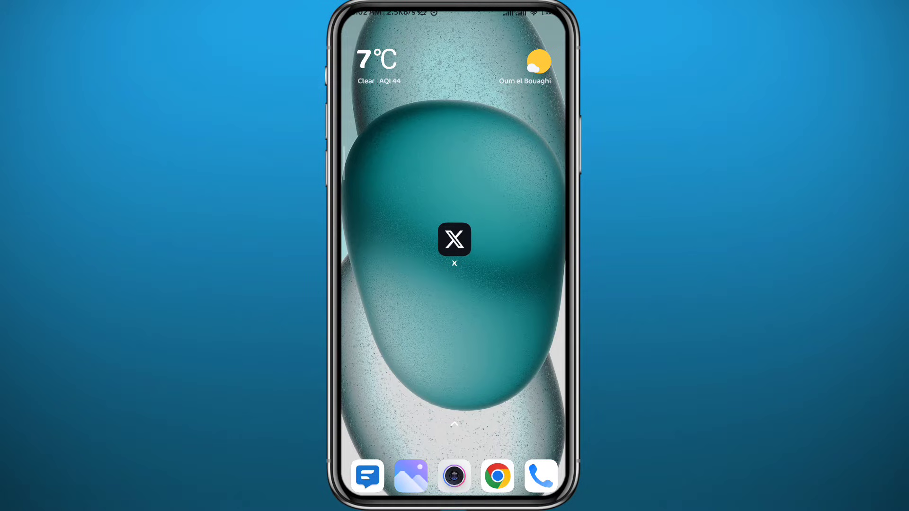
# Find X in the Play Store via the recent search 'x' and launch it from its store page
pyautogui.scroll(3)
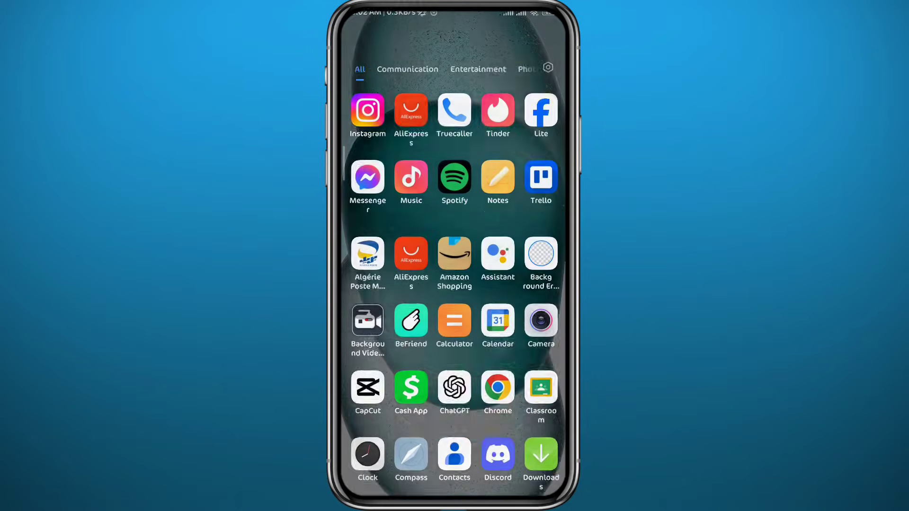
pyautogui.scroll(-3)
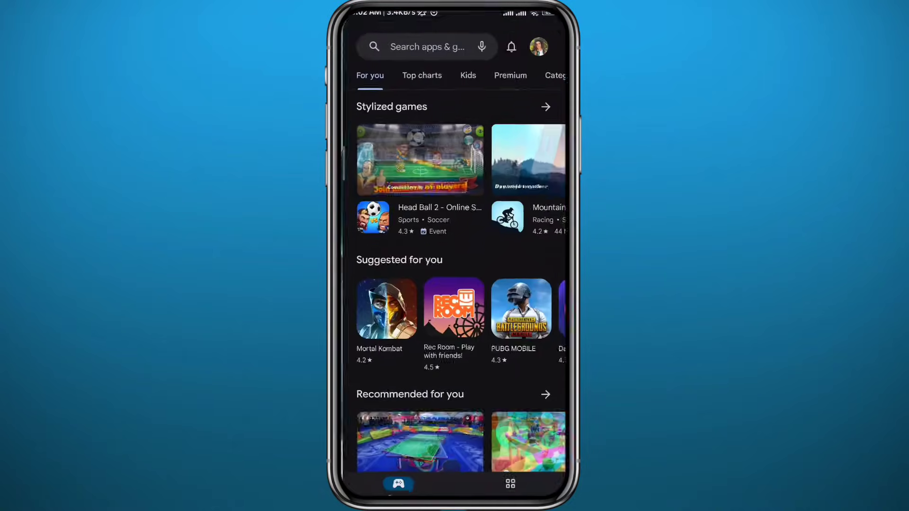
pyautogui.click(426, 47)
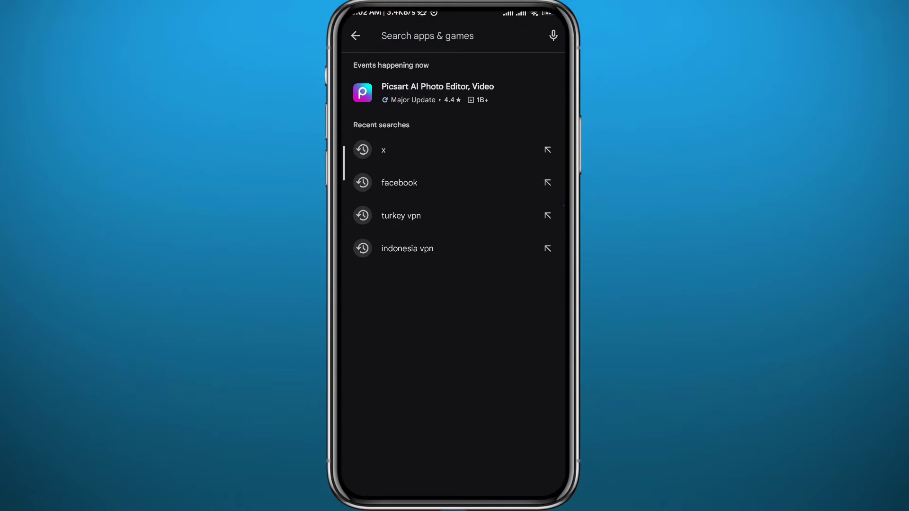
pyautogui.click(384, 150)
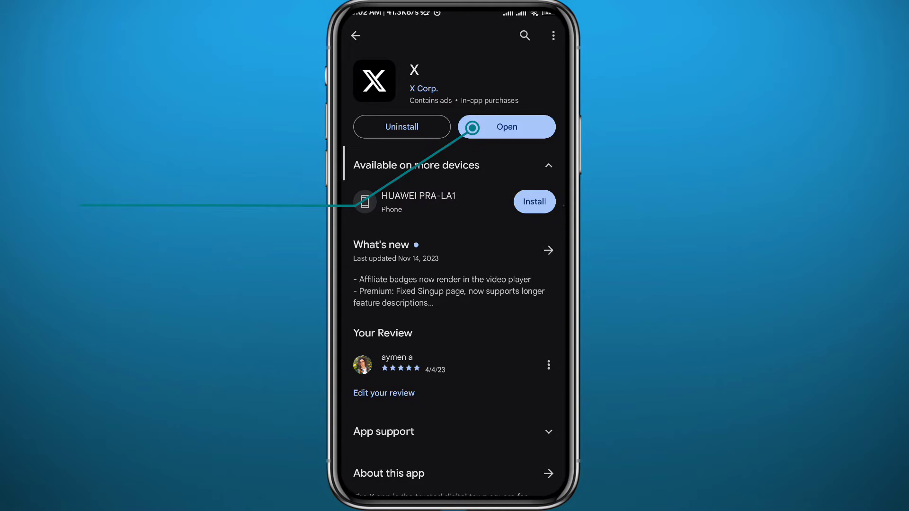
pyautogui.click(505, 126)
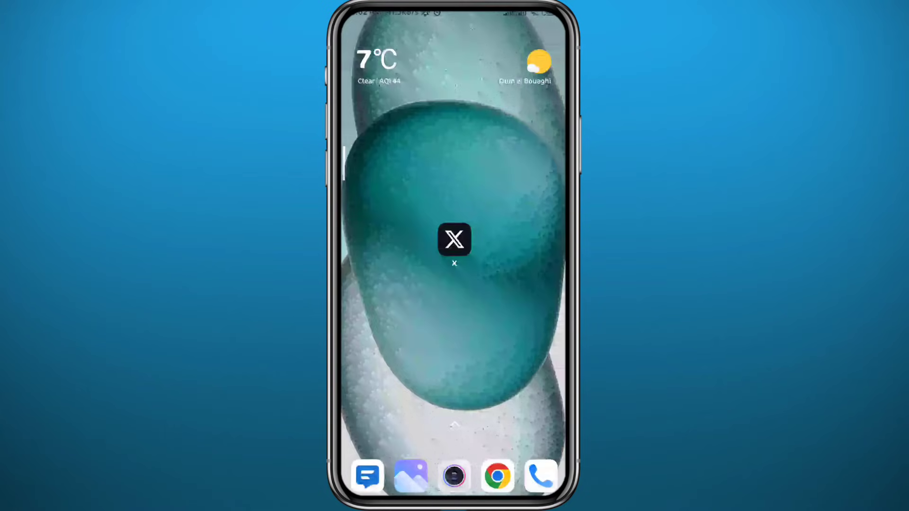
# Reach the Edit profile screen from the account side menu's Profile page
pyautogui.click(453, 239)
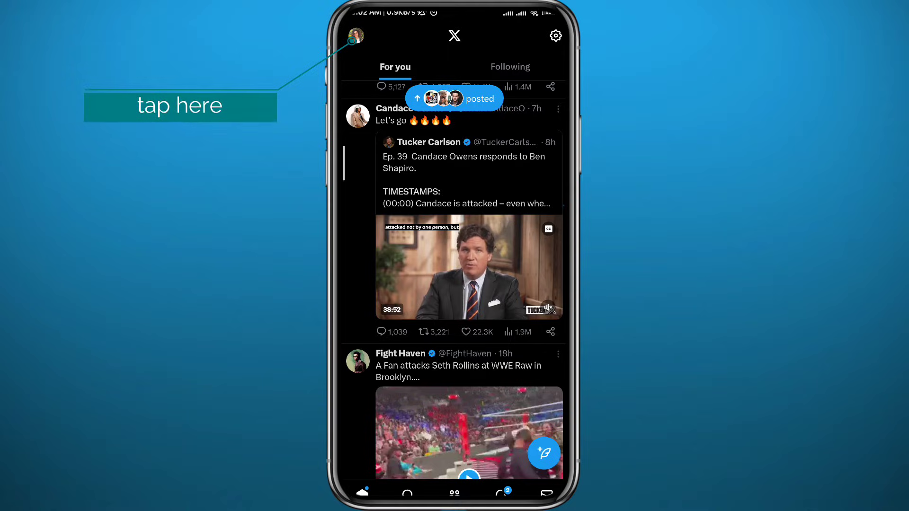
pyautogui.click(354, 35)
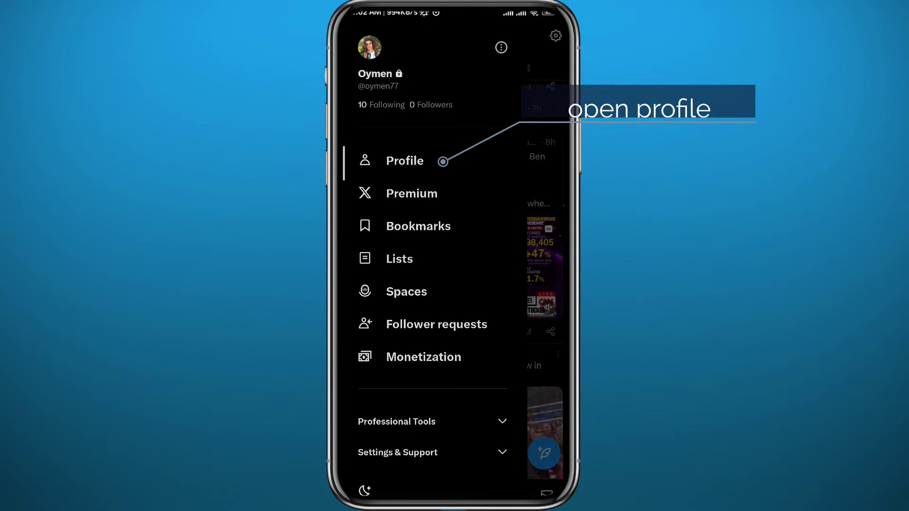
pyautogui.click(405, 161)
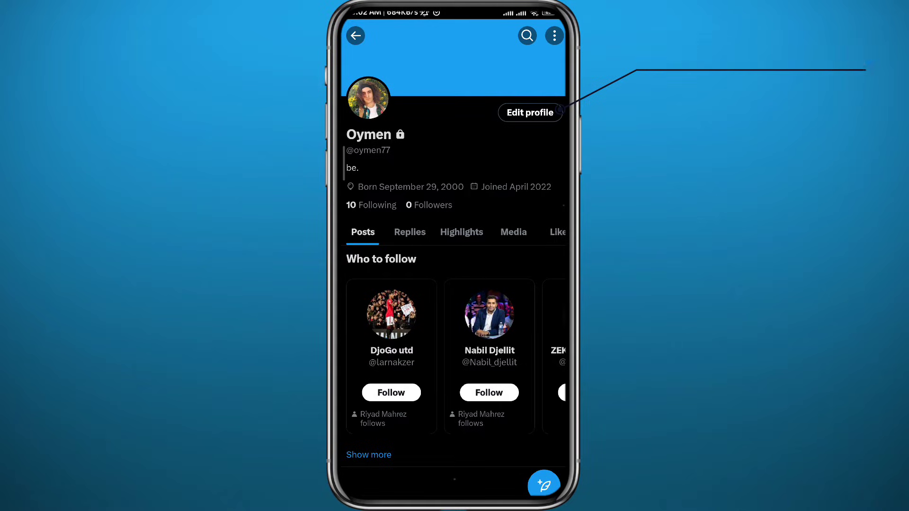
pyautogui.click(528, 112)
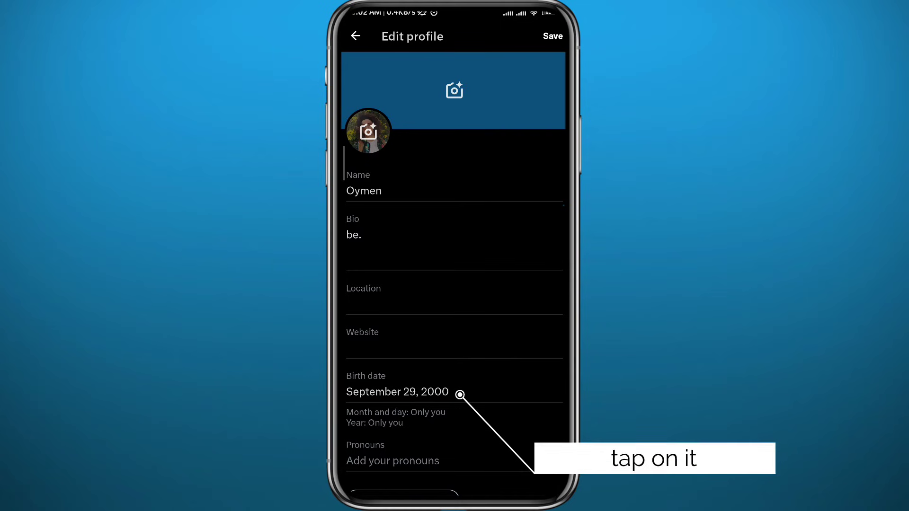
pyautogui.click(396, 391)
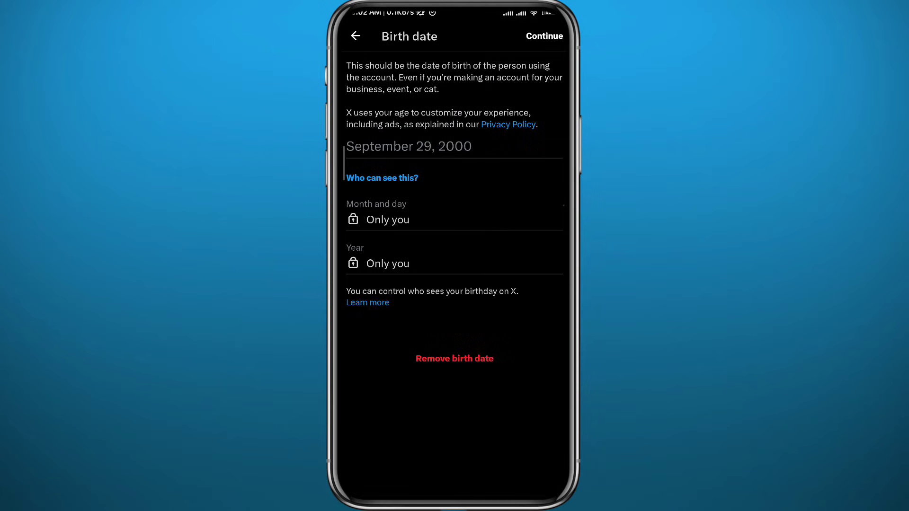
pyautogui.click(490, 152)
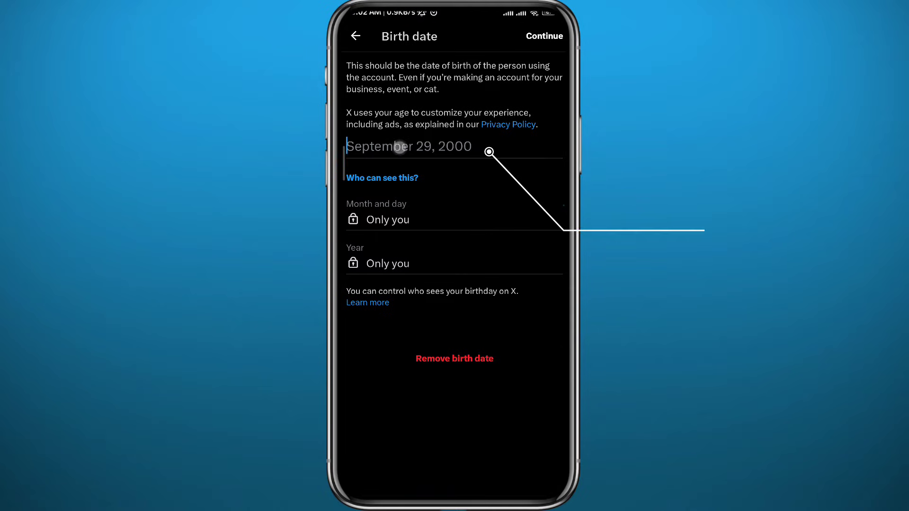
pyautogui.click(409, 146)
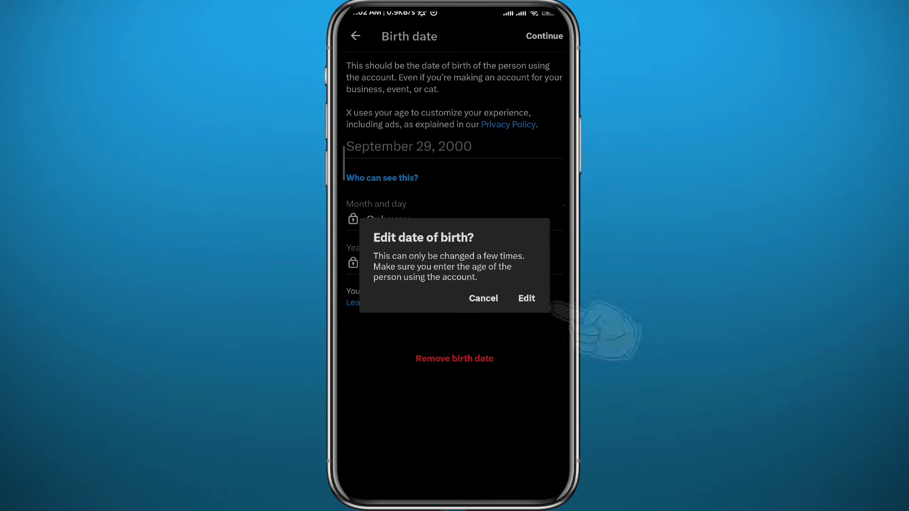
pyautogui.click(525, 298)
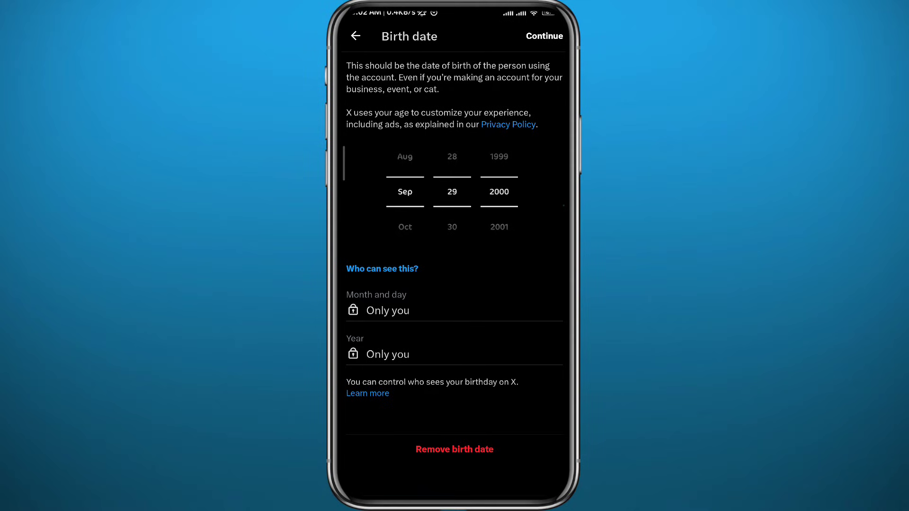
pyautogui.click(543, 36)
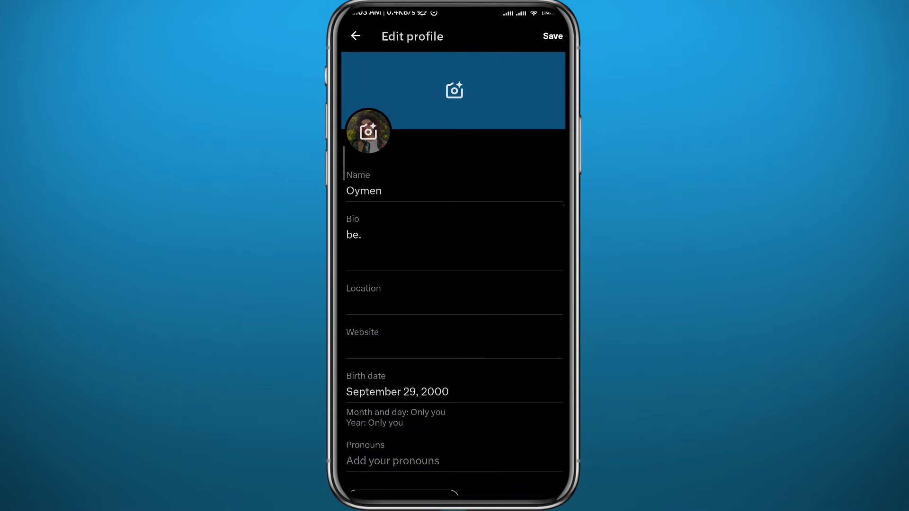
pyautogui.click(355, 36)
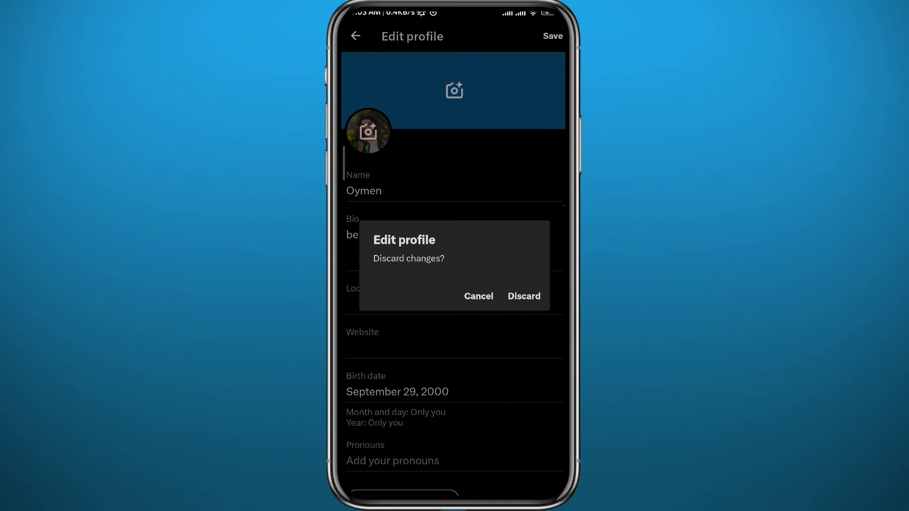
# Discard the profile edits and reach Settings and privacy through Settings & Support
pyautogui.click(522, 297)
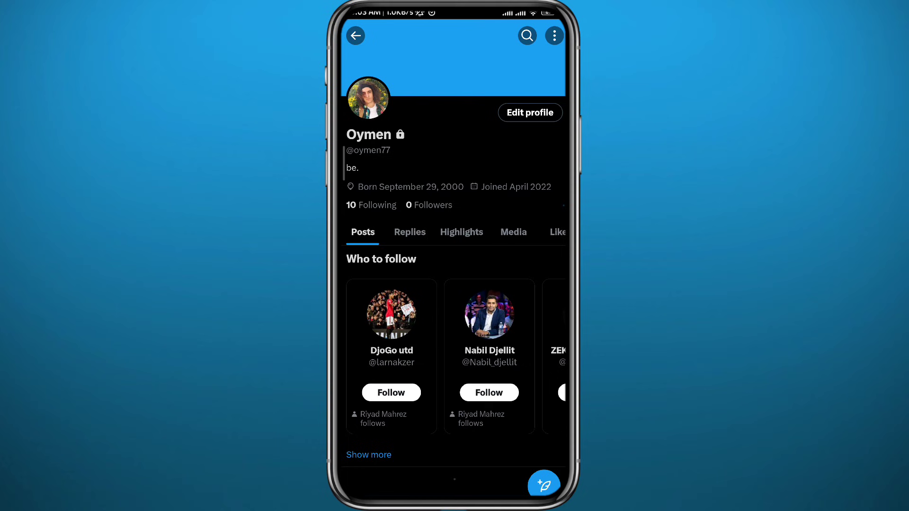
pyautogui.click(355, 35)
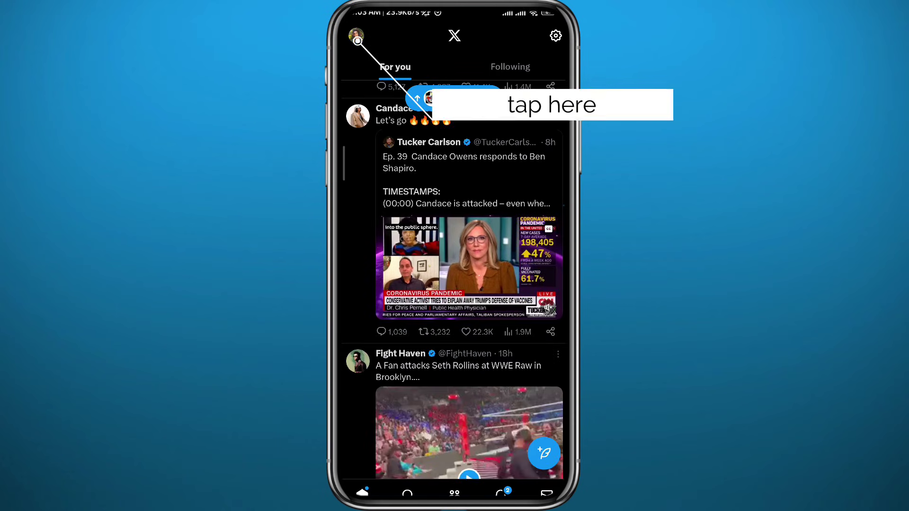
pyautogui.click(356, 35)
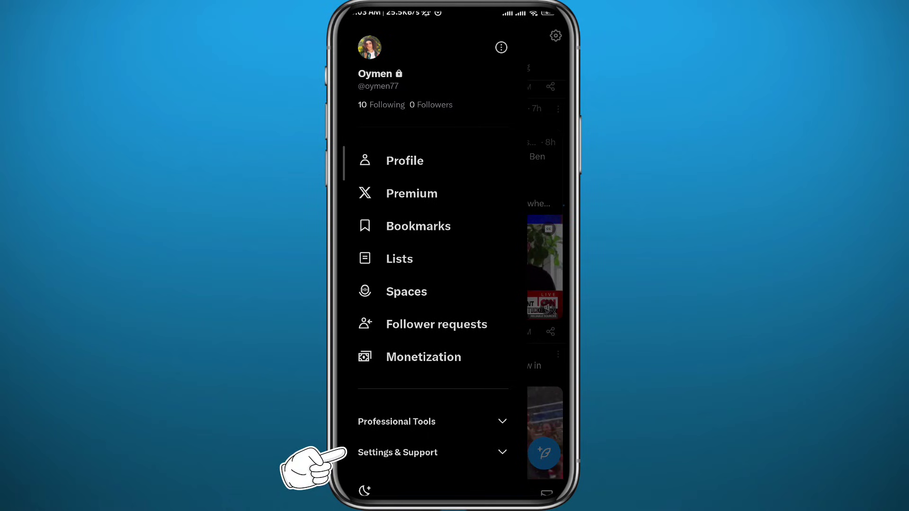
pyautogui.click(397, 452)
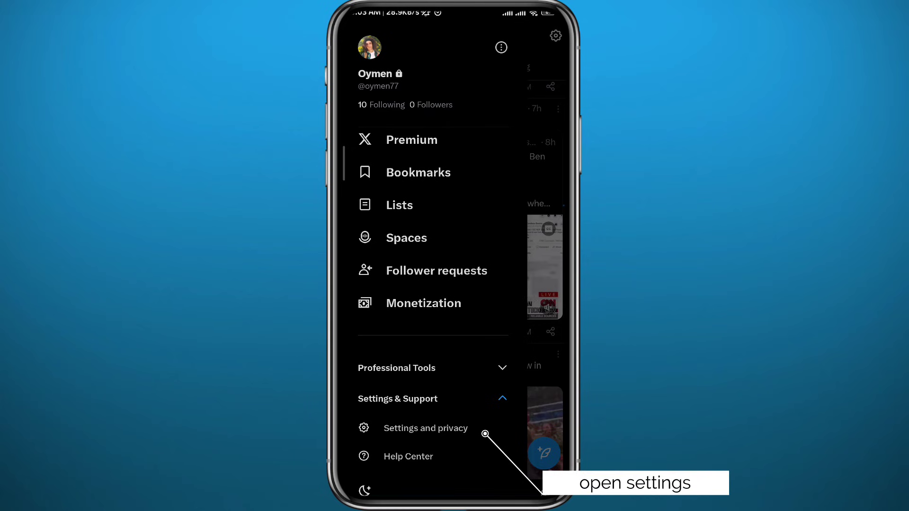
pyautogui.click(425, 428)
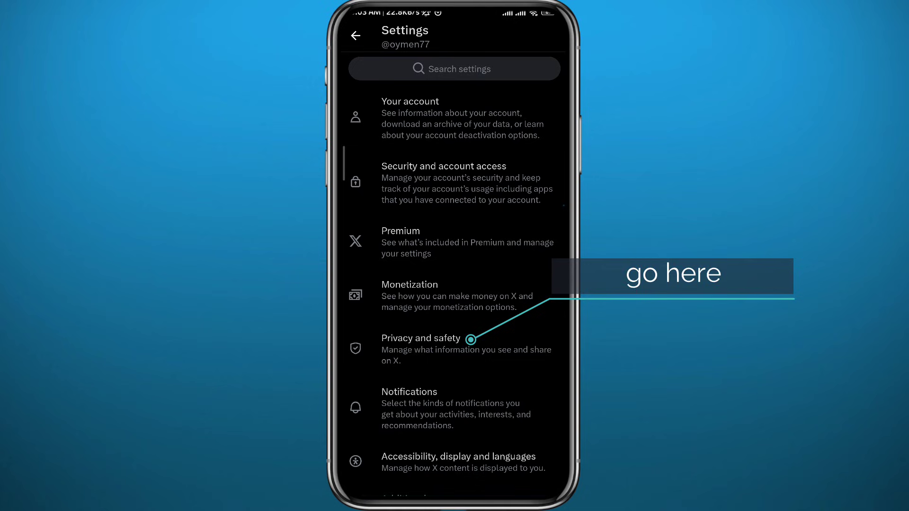
# Check Privacy and safety's sensitive media toggle is on and go to Search settings
pyautogui.click(421, 338)
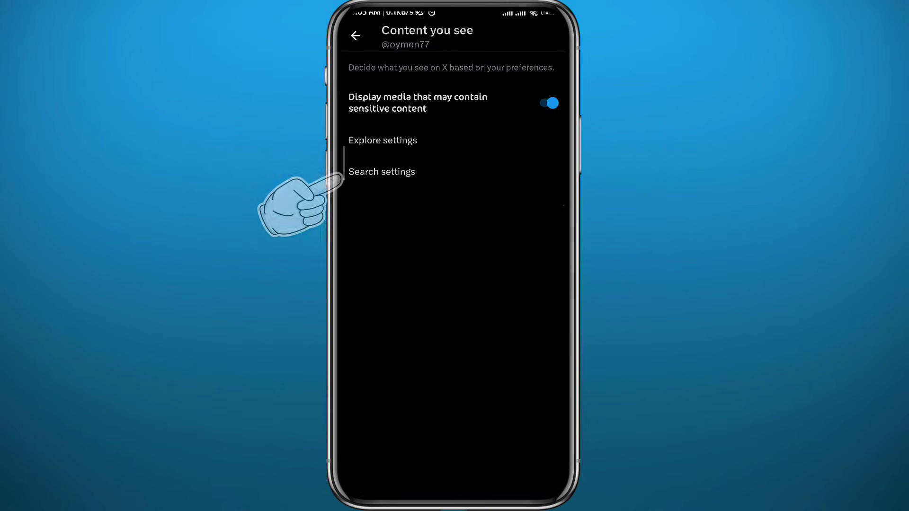
pyautogui.click(382, 171)
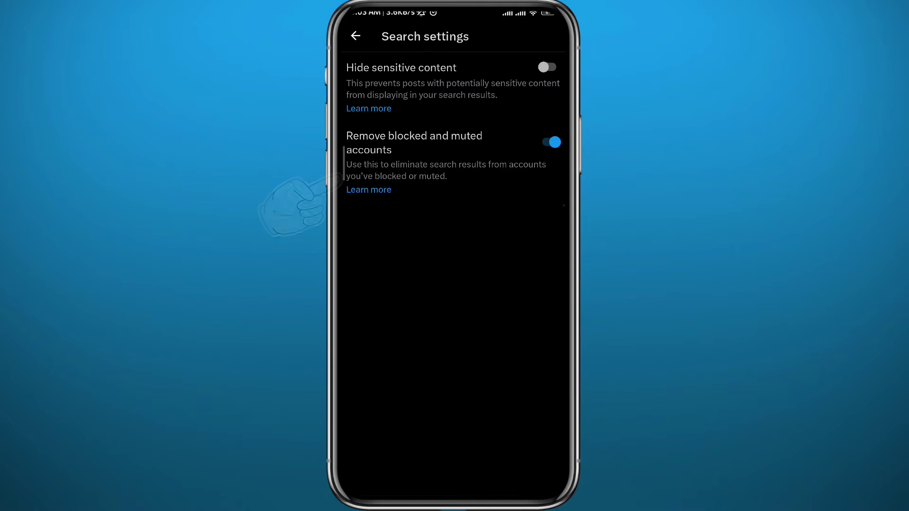